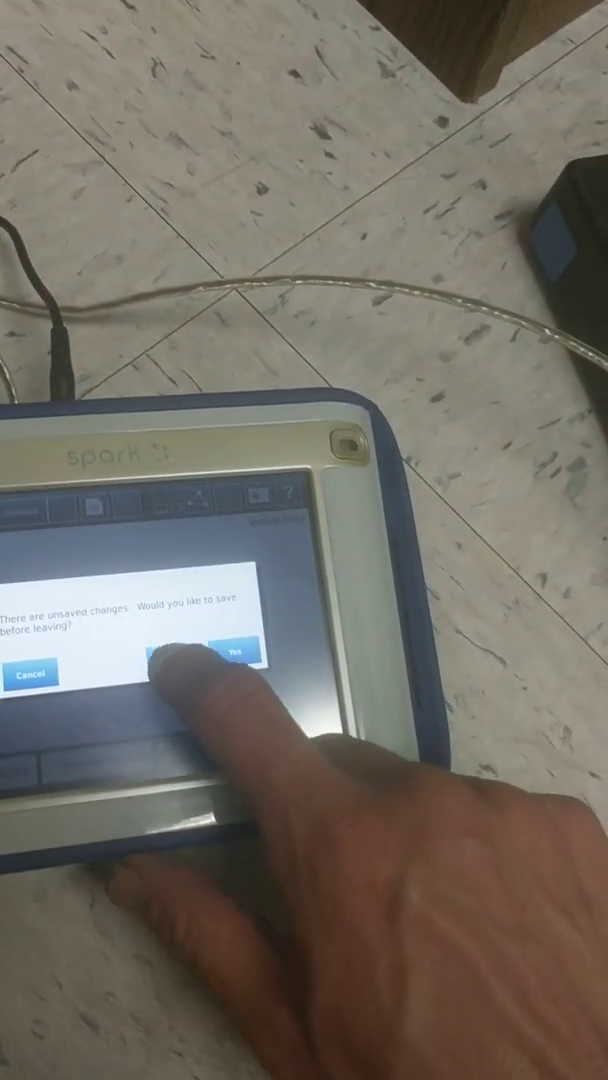
Decline saving the current experiment's unsaved changes to return to the setup screen
left_click(236, 677)
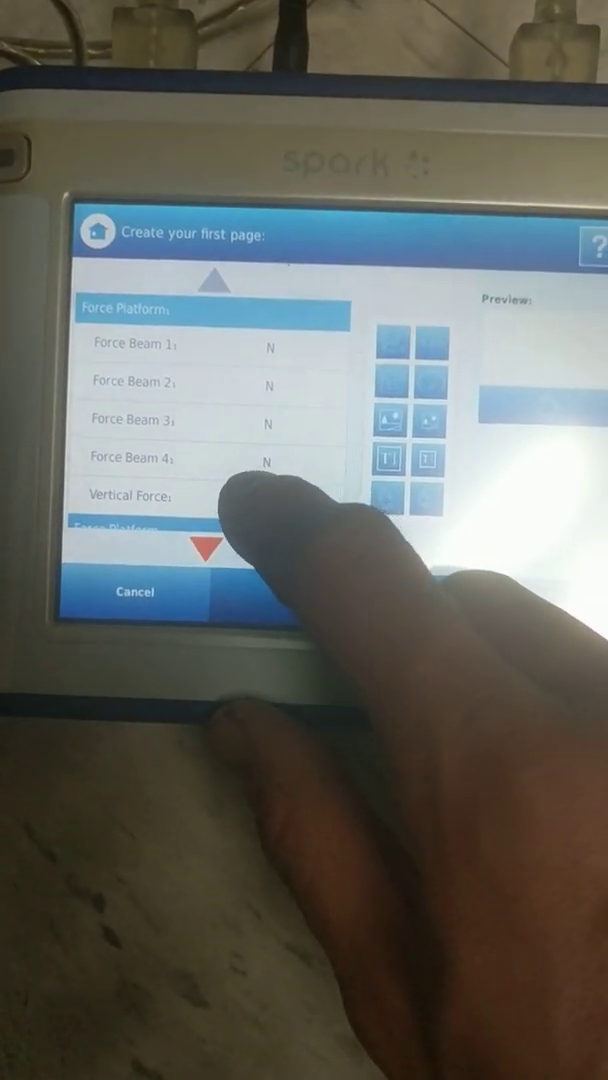
Select Vertical Force for both force platforms and start a two-graph page at 10 Hz
left_click(130, 495)
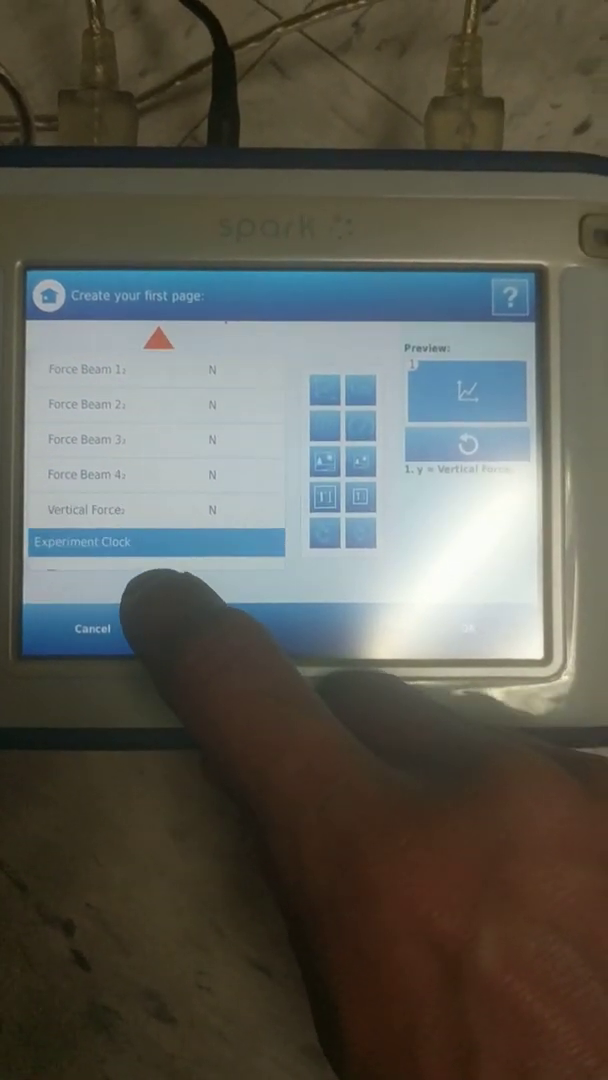
left_click(85, 510)
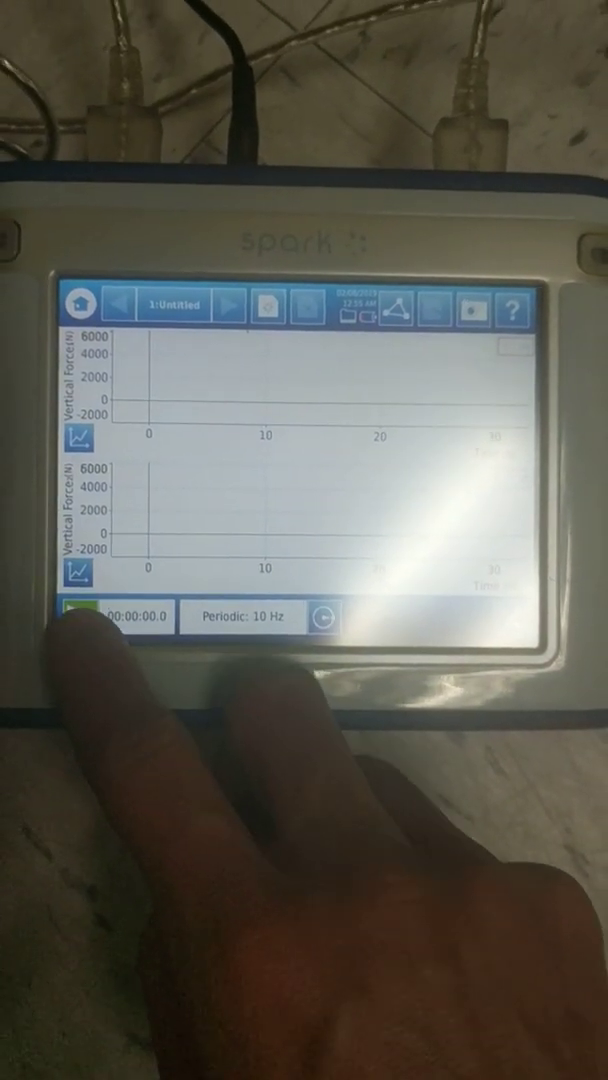
left_click(78, 616)
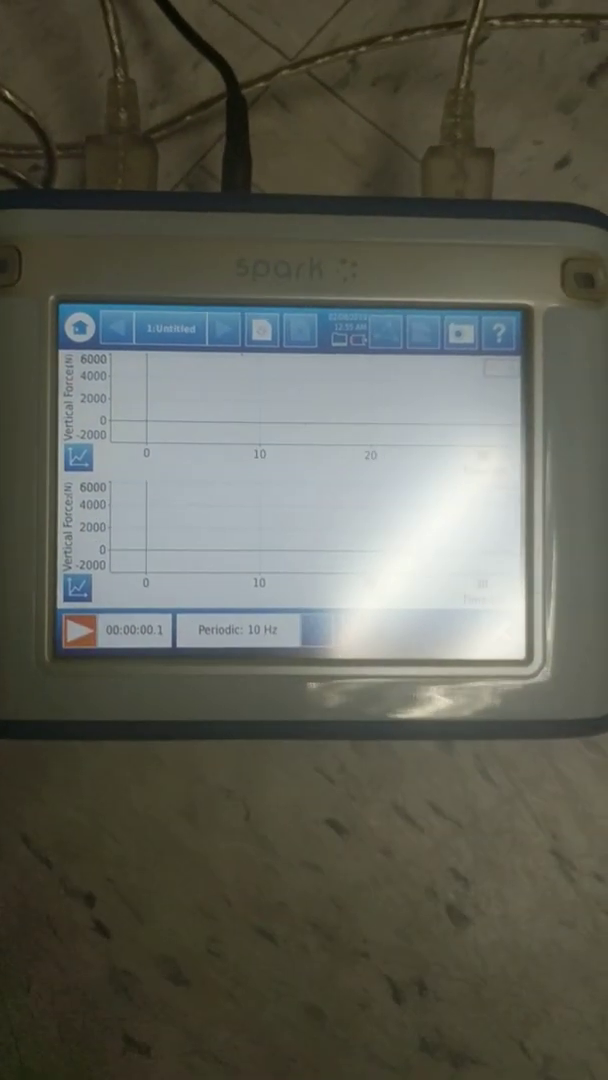